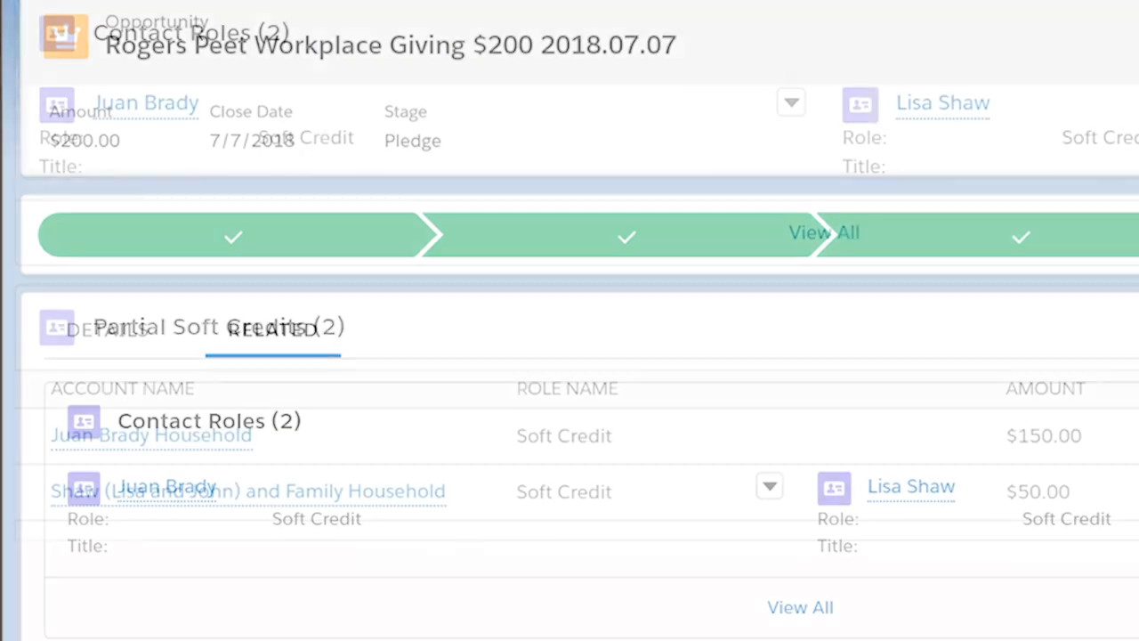
Reach Manage Soft Credits from the Partial Soft Credits related list of the opportunity.
scroll("down", 3)
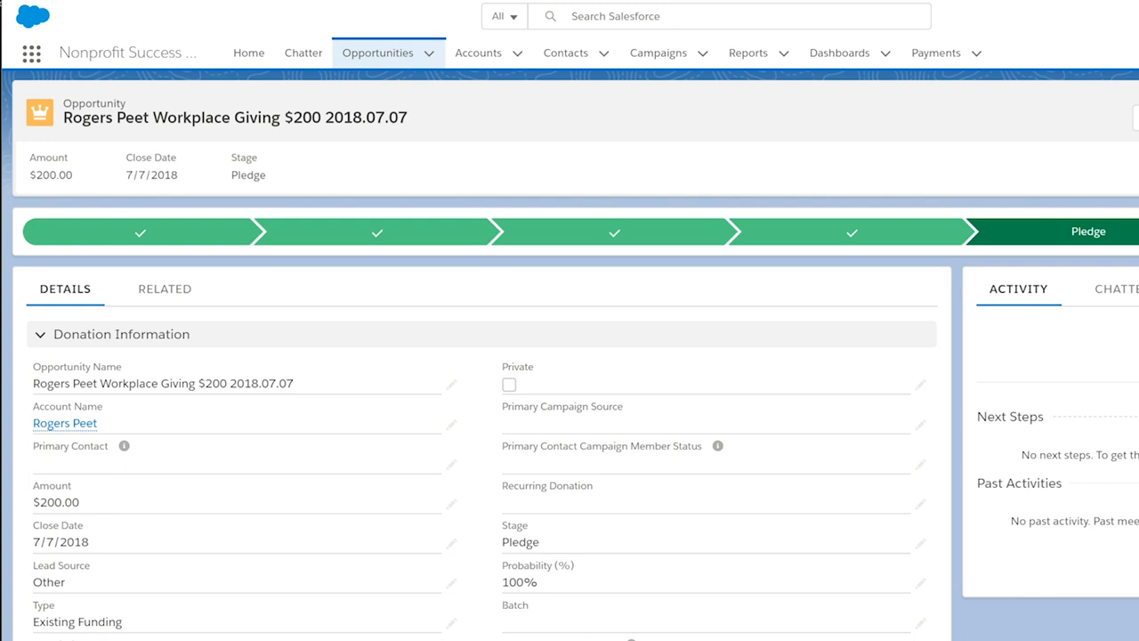
mouse_move(674, 159)
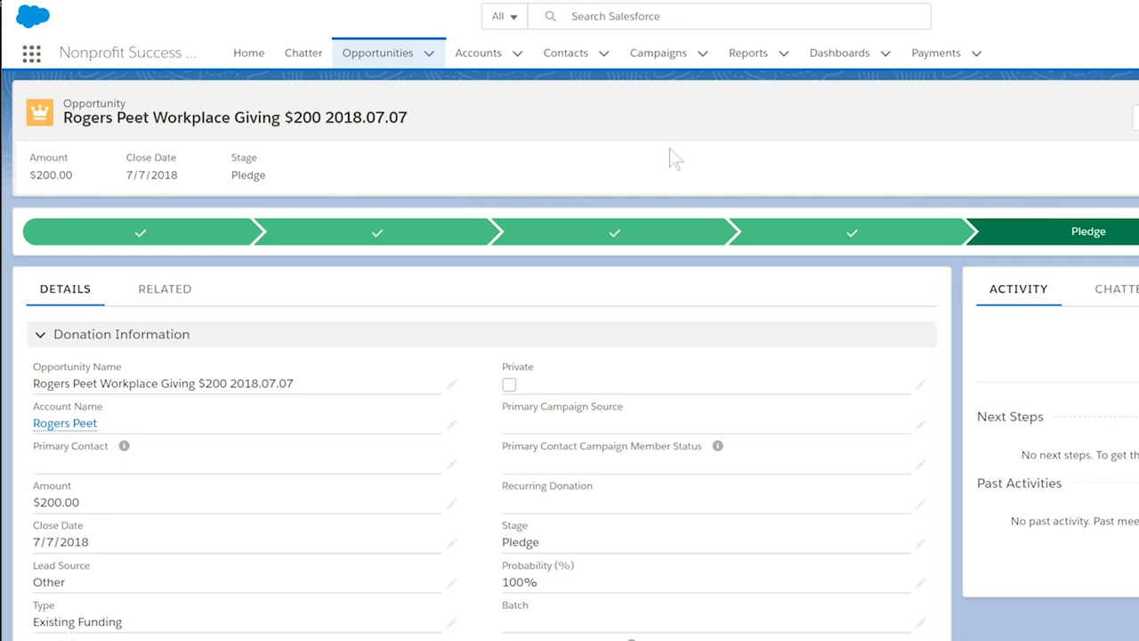
left_click(164, 288)
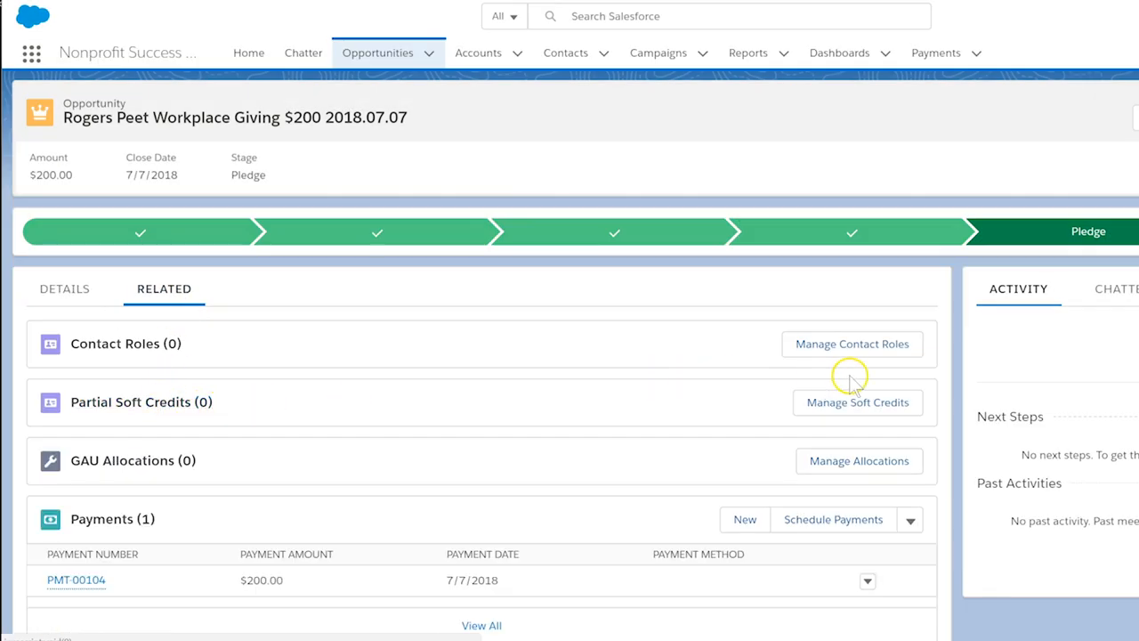
left_click(858, 402)
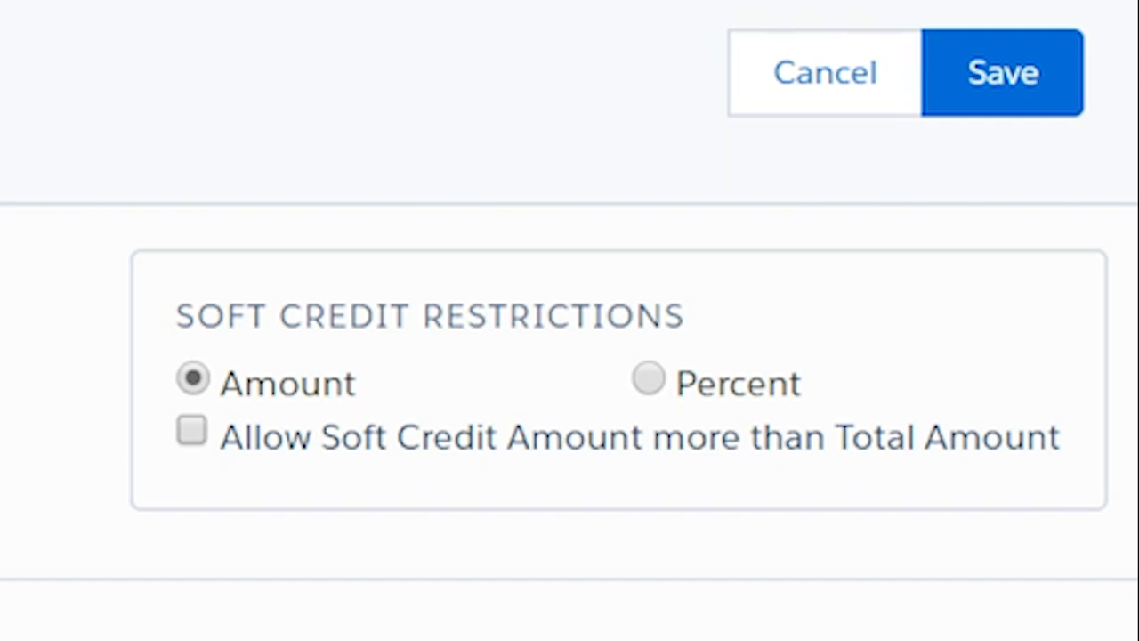
mouse_move(507, 551)
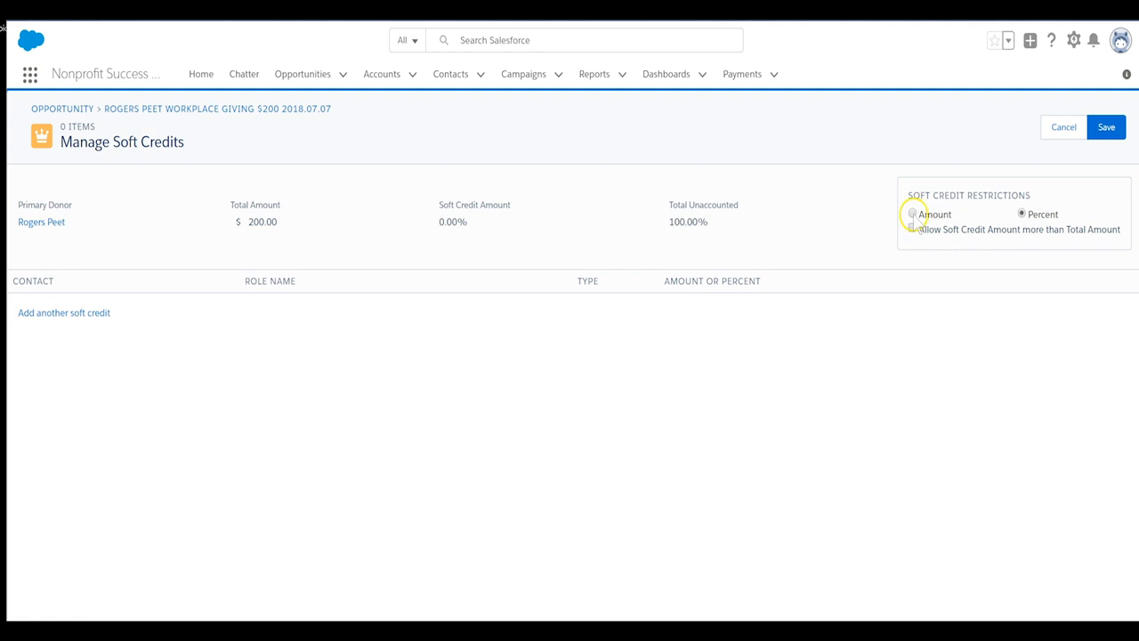
Restrict soft credits by Amount, leaving the allow-more-than-total option off ($200.00 unaccounted).
left_click(911, 214)
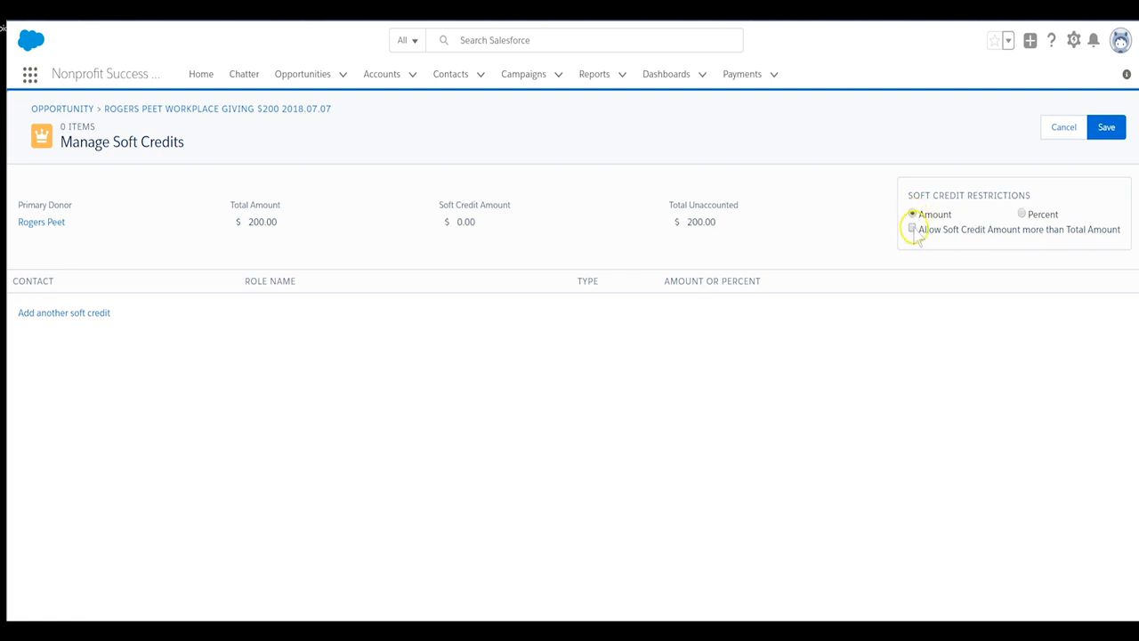
left_click(911, 228)
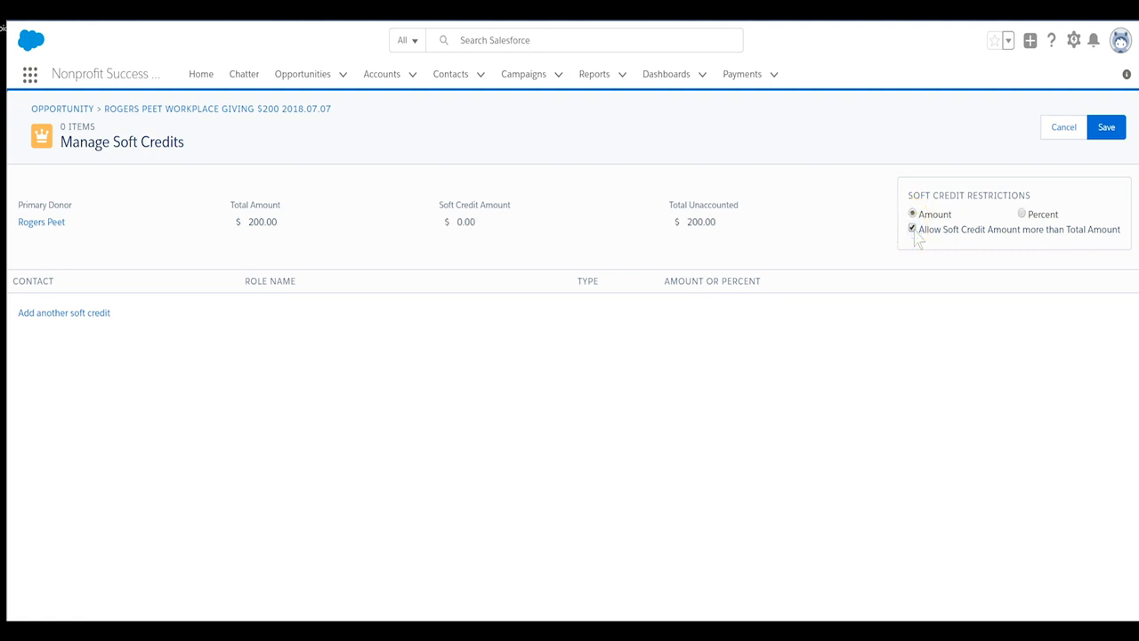
left_click(912, 227)
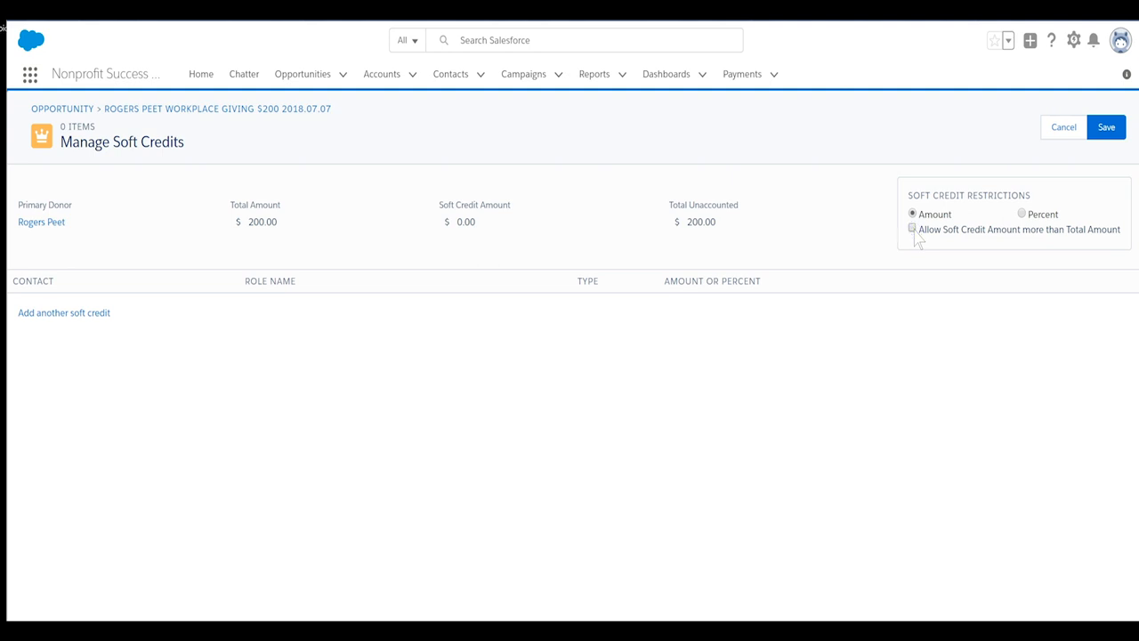
mouse_move(242, 433)
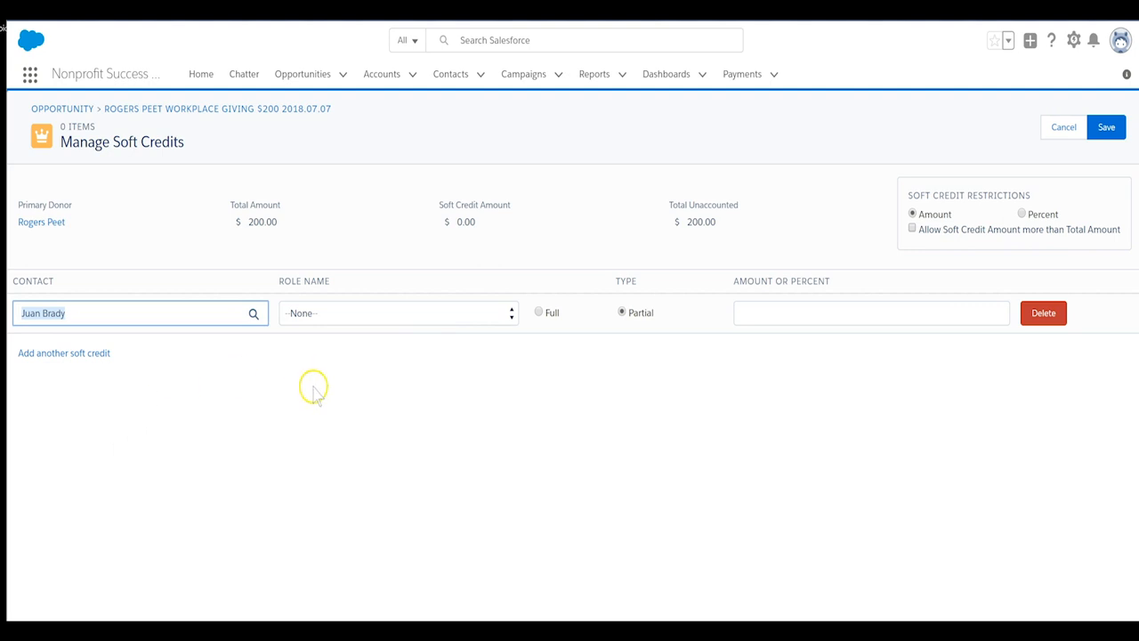
left_click(397, 313)
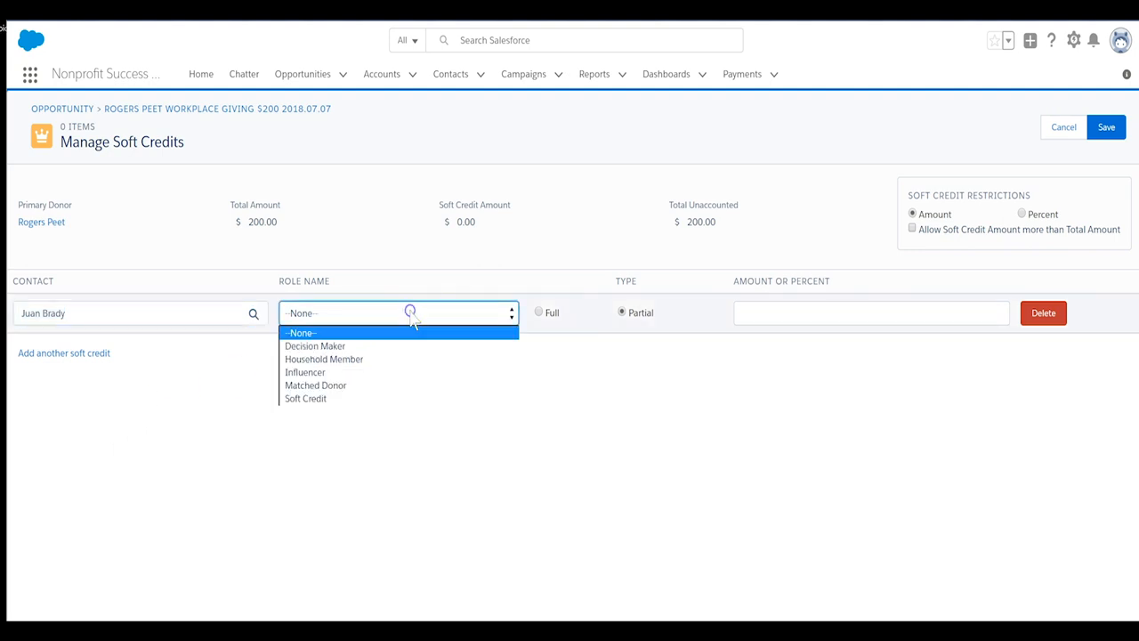
left_click(870, 313)
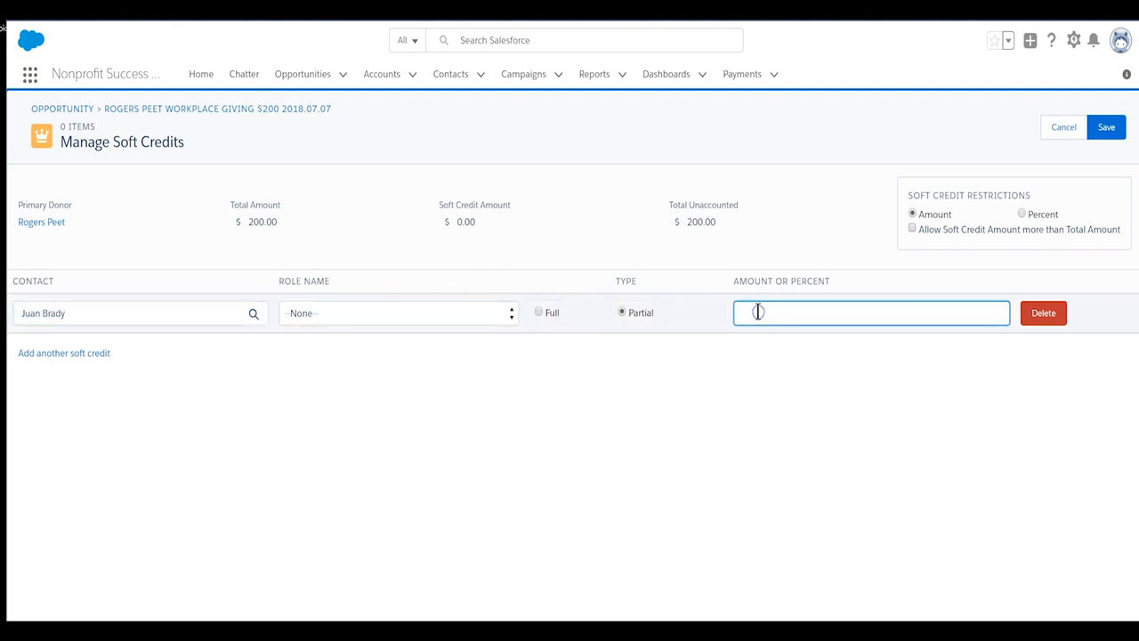
type("150")
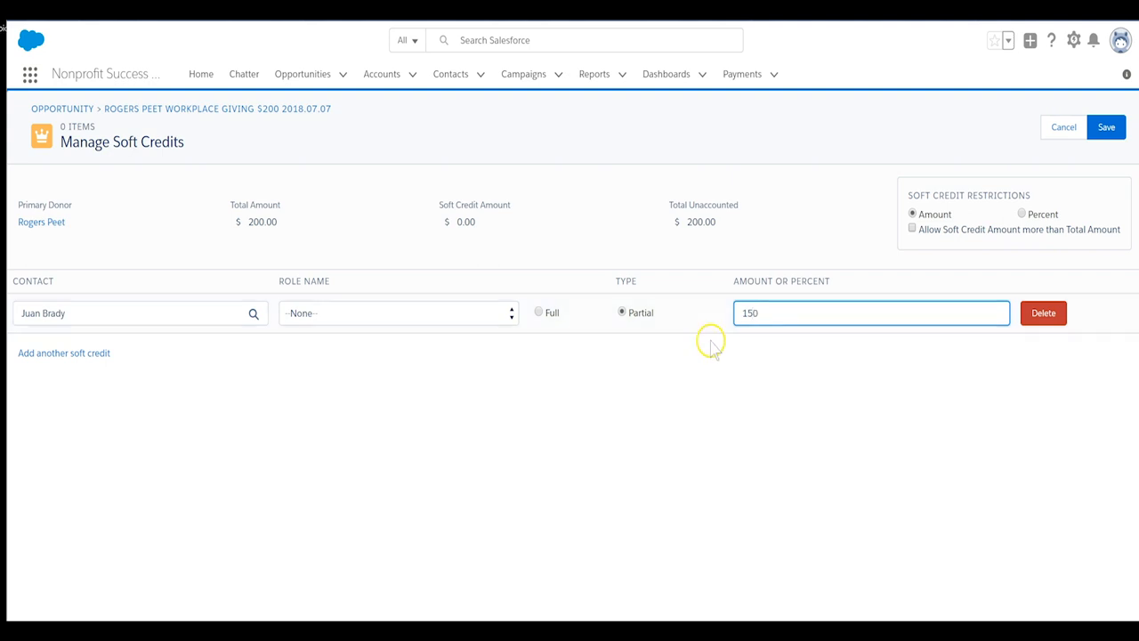
mouse_move(374, 497)
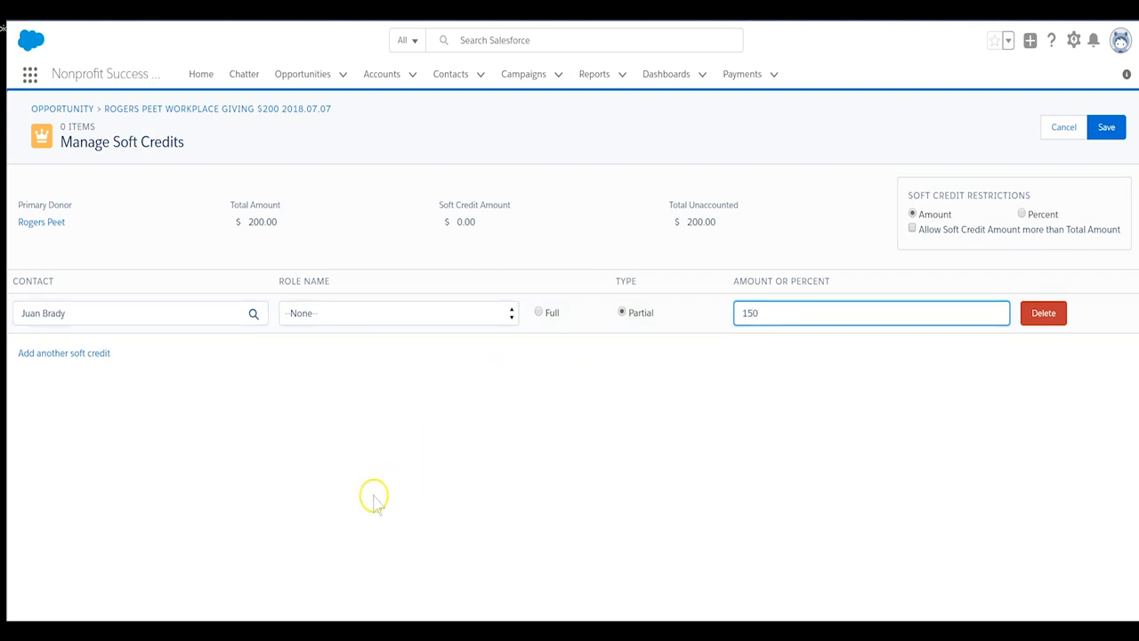
mouse_move(456, 555)
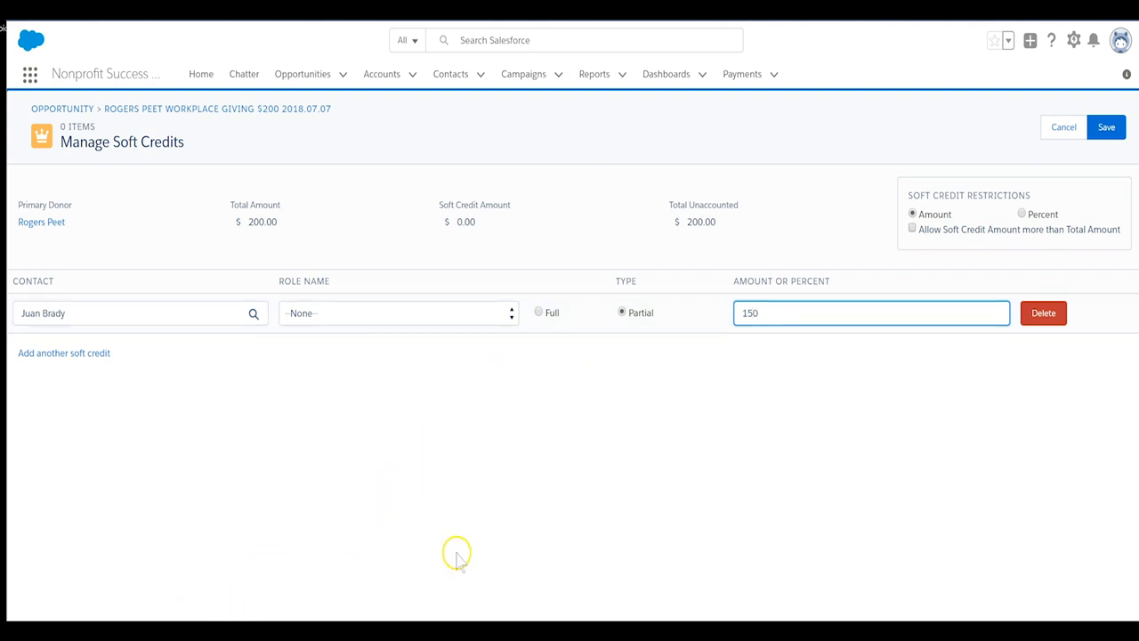
left_click(395, 314)
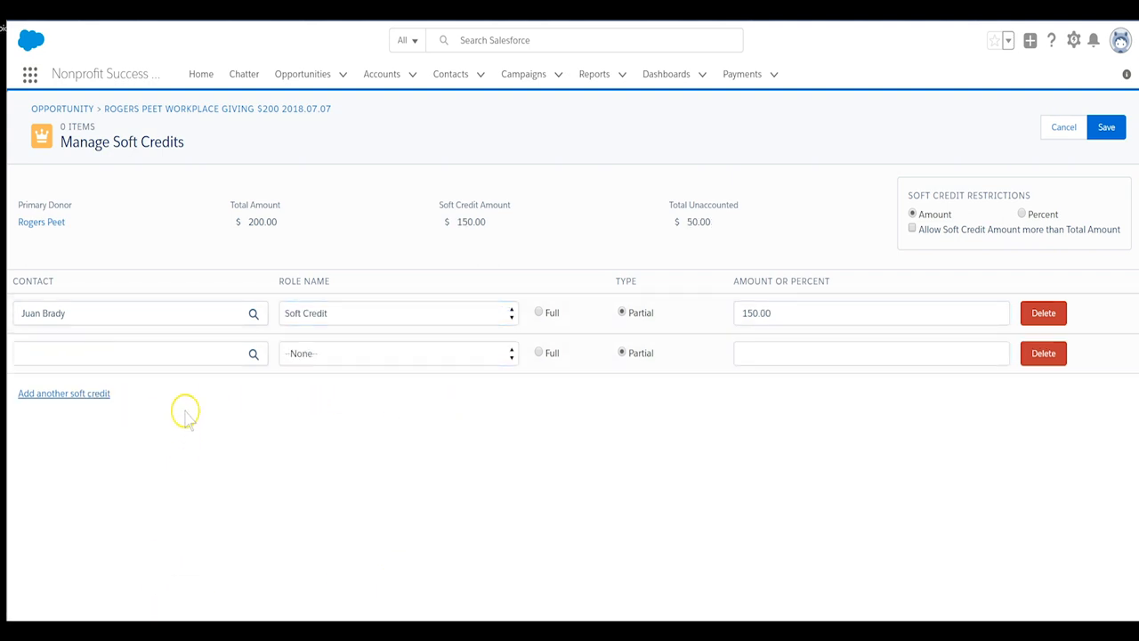
left_click(133, 353)
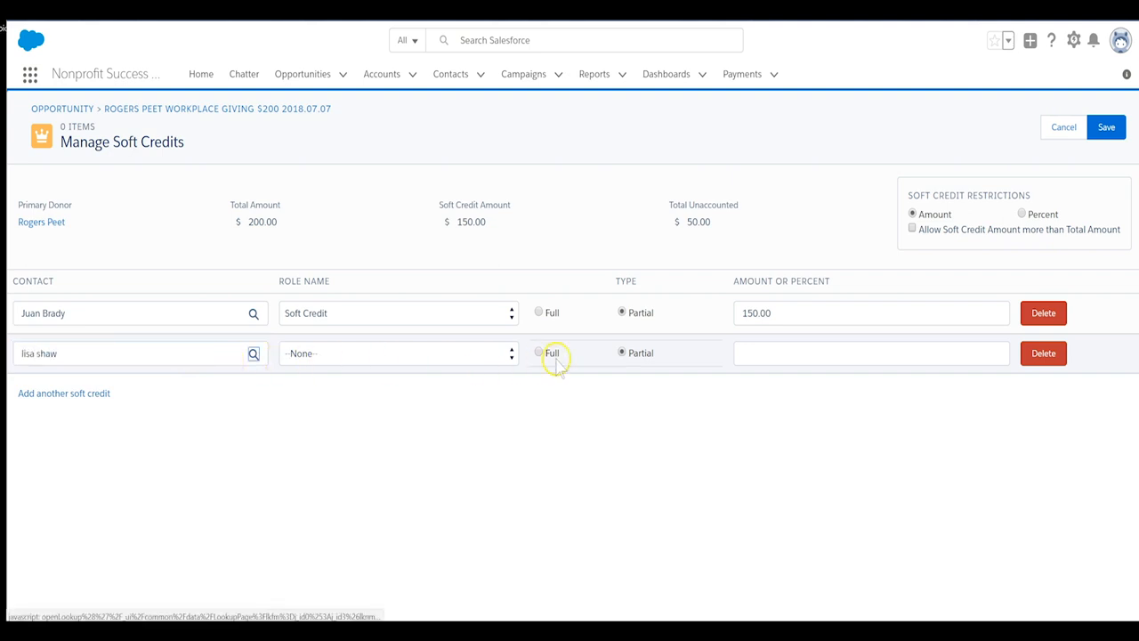
left_click(399, 352)
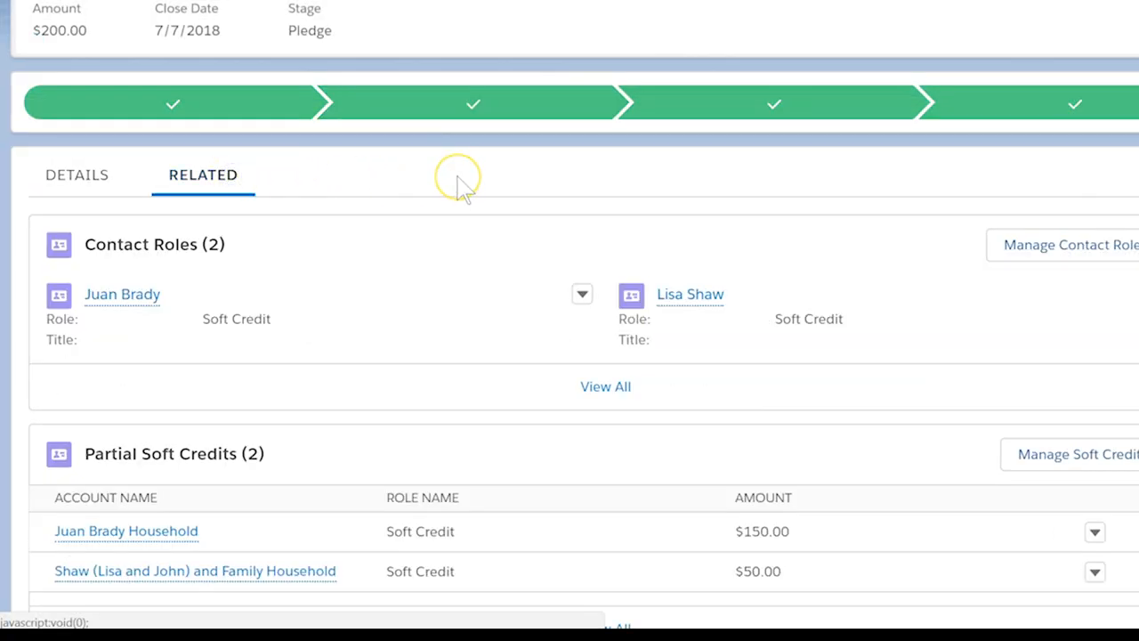
mouse_move(460, 181)
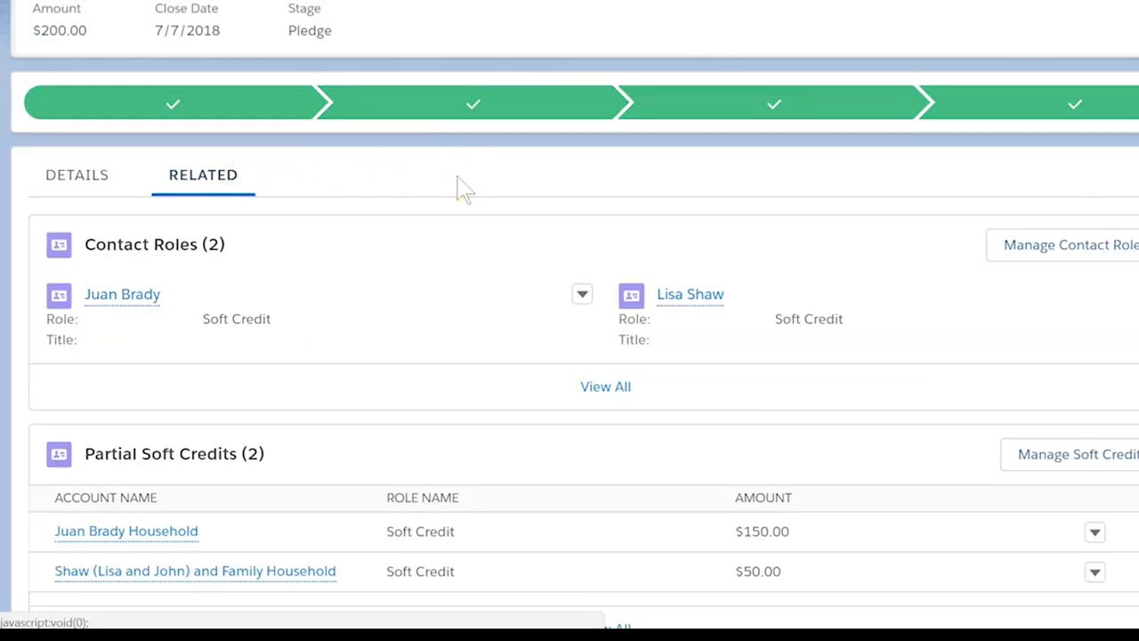